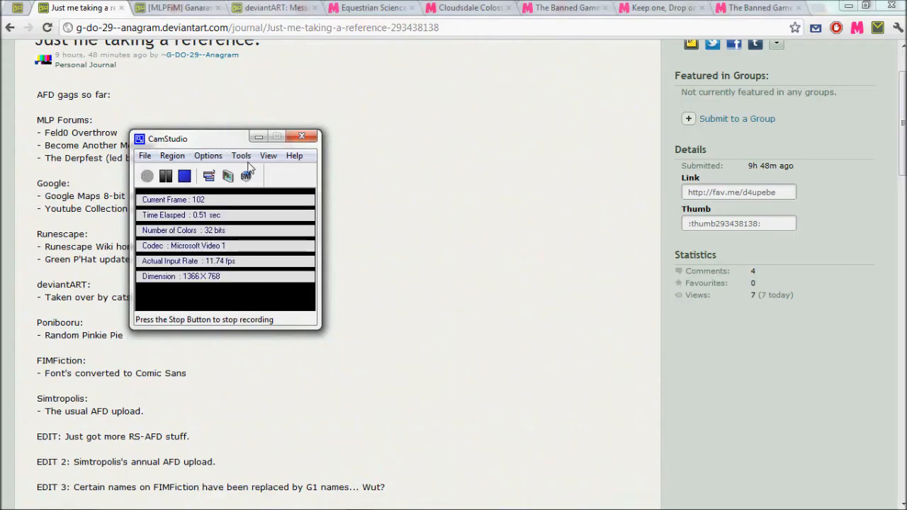
- Switch to the Equestrian Science Forums tab, then move on to the YouTube Collection tab
click(302, 136)
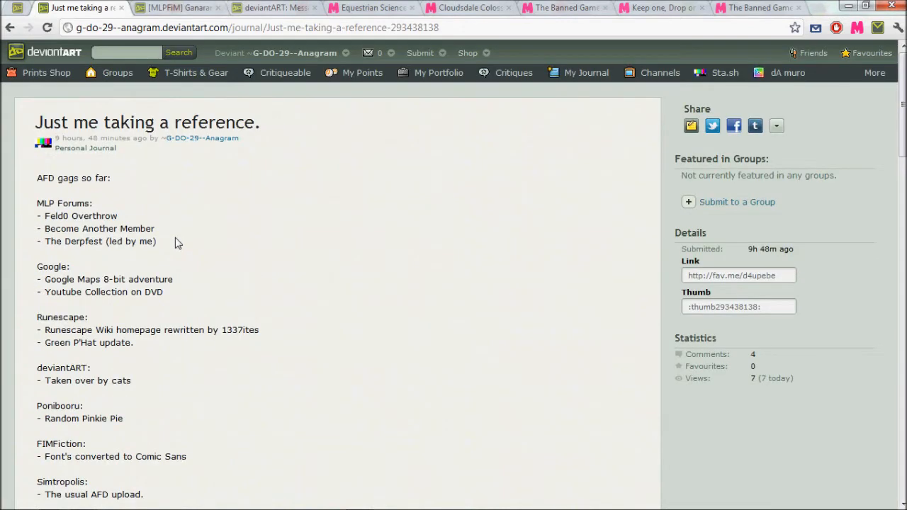
mouse_move(173, 247)
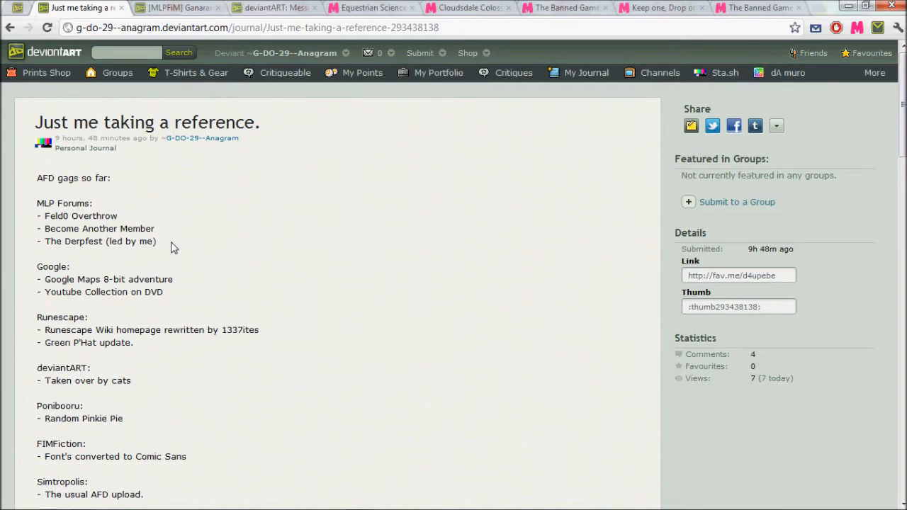
mouse_move(176, 271)
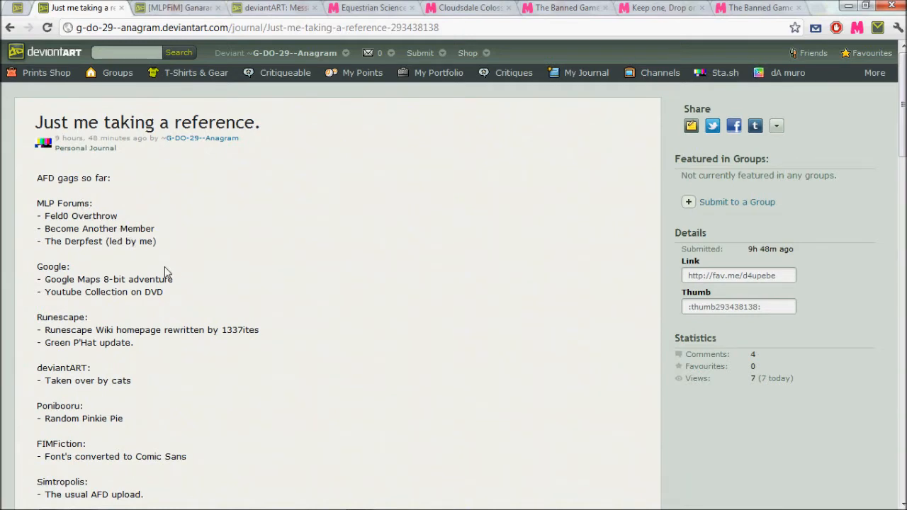
click(368, 9)
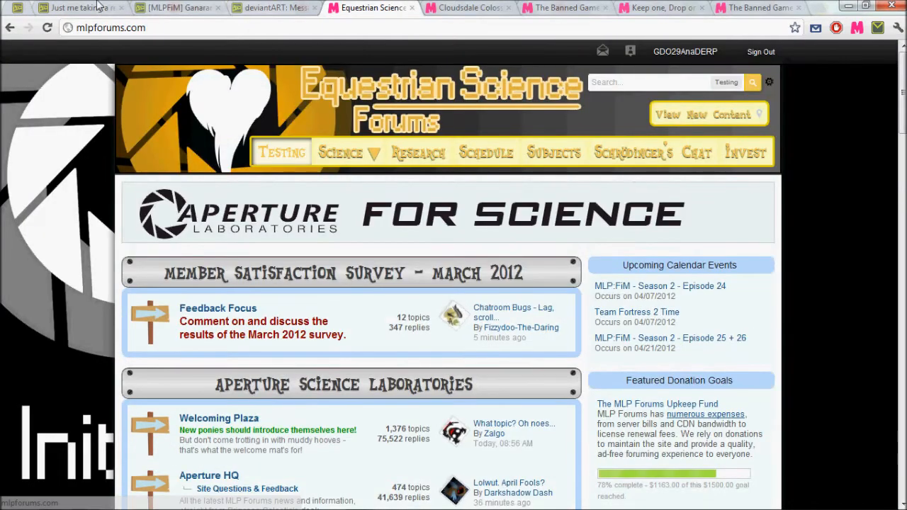
click(71, 7)
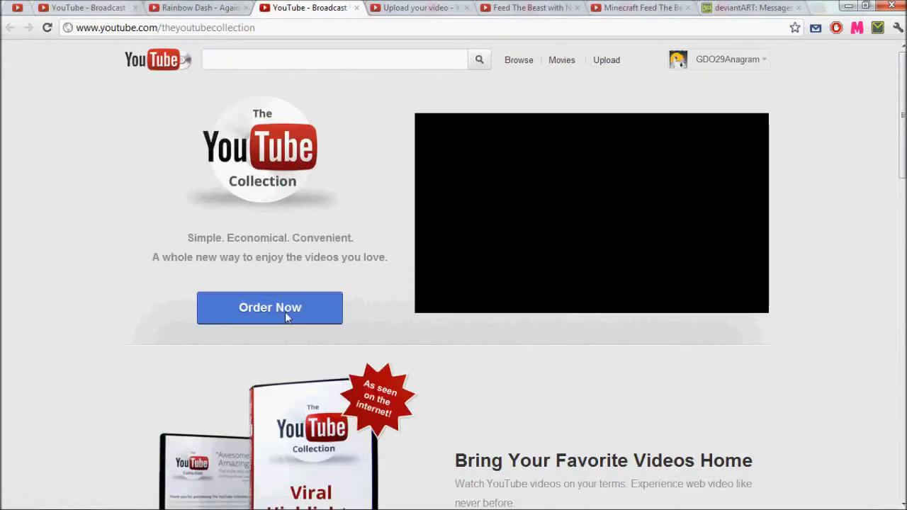
- Switch to the 'Rainbow Dash - Again?' video tab, then to a neighbouring tab
click(199, 8)
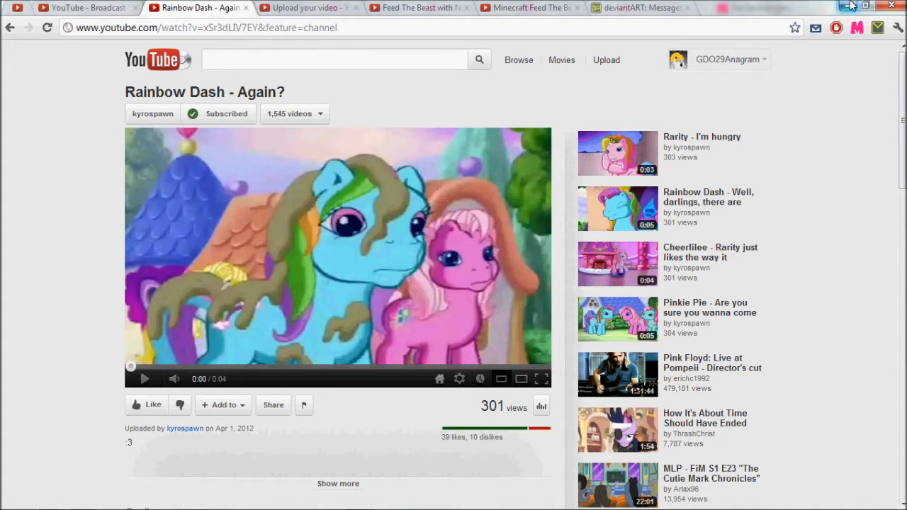
click(275, 9)
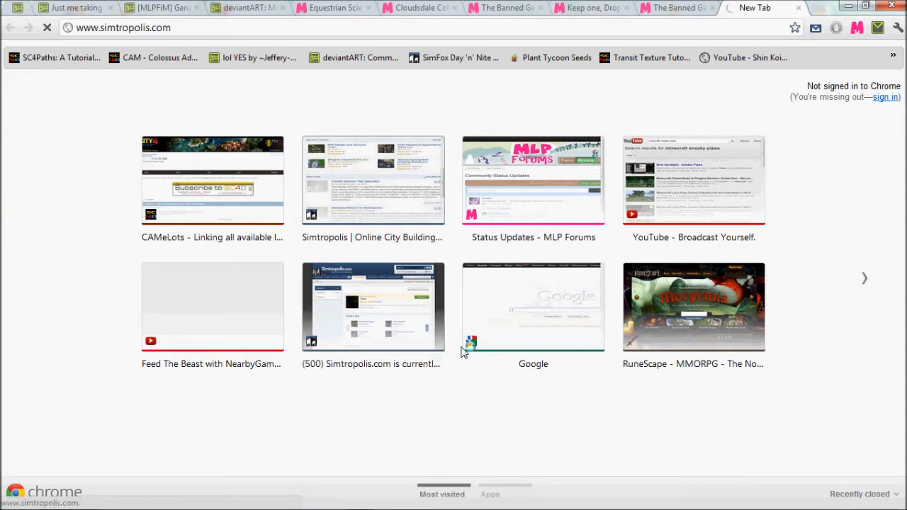
mouse_move(687, 326)
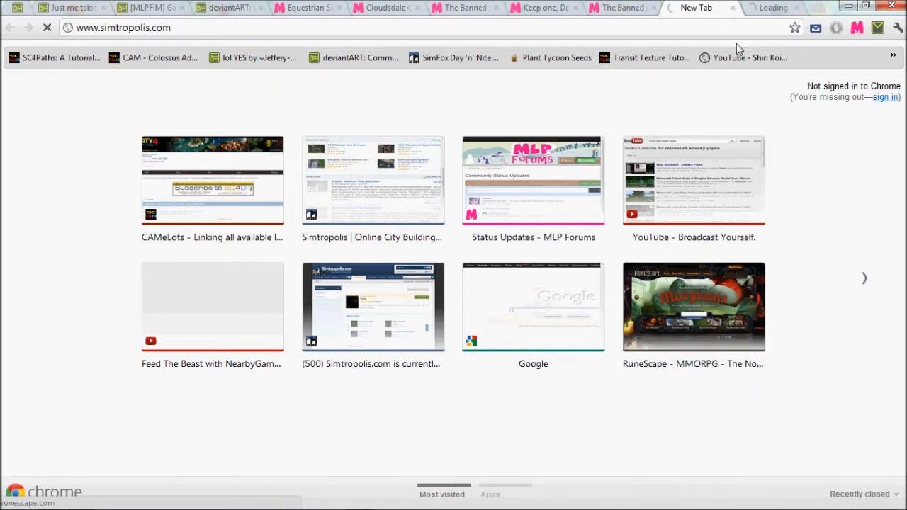
- Visit the RuneScape home page from the new tab, then switch to the 'Sweetie Belle - YES' video
click(693, 306)
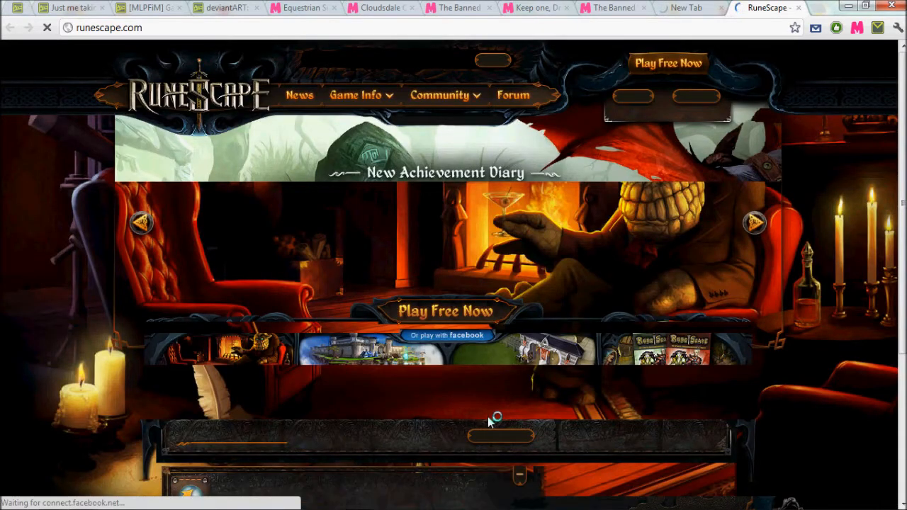
click(205, 9)
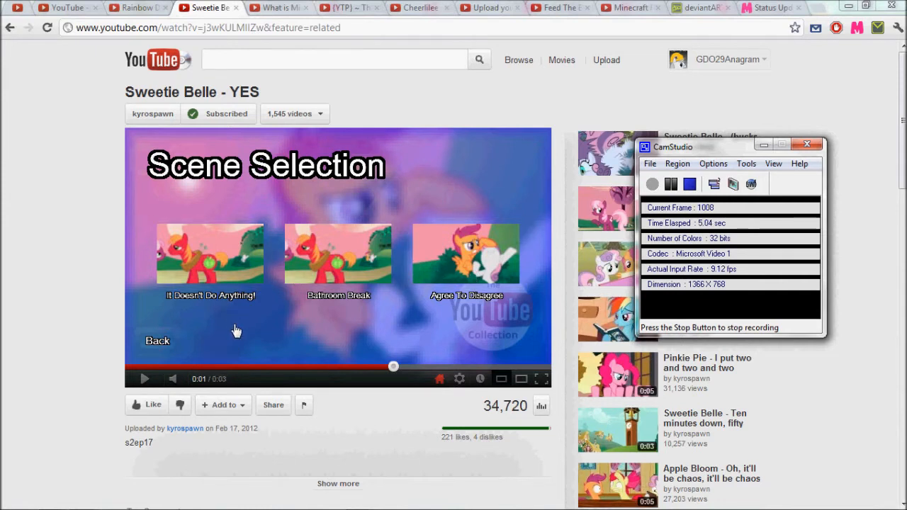
- Switch to the MLP Forums status update tab and view its comment thread
click(758, 8)
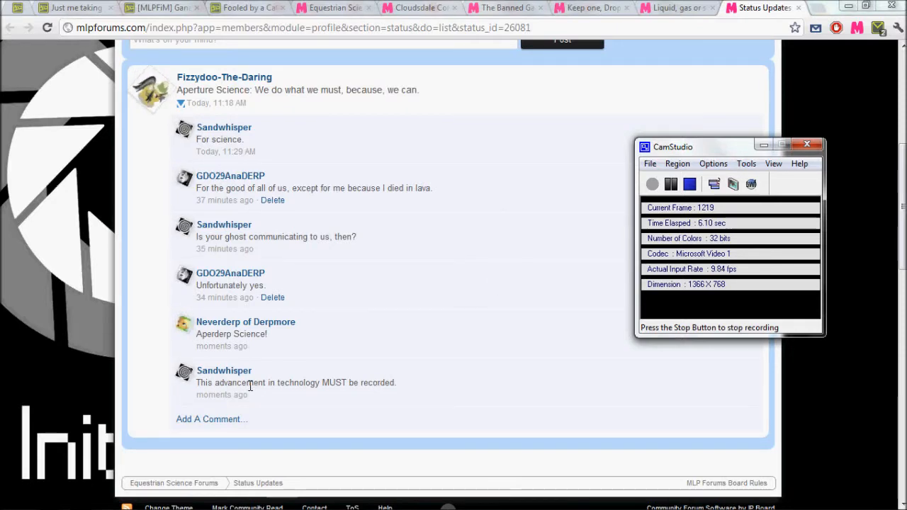
drag(196, 382, 349, 383)
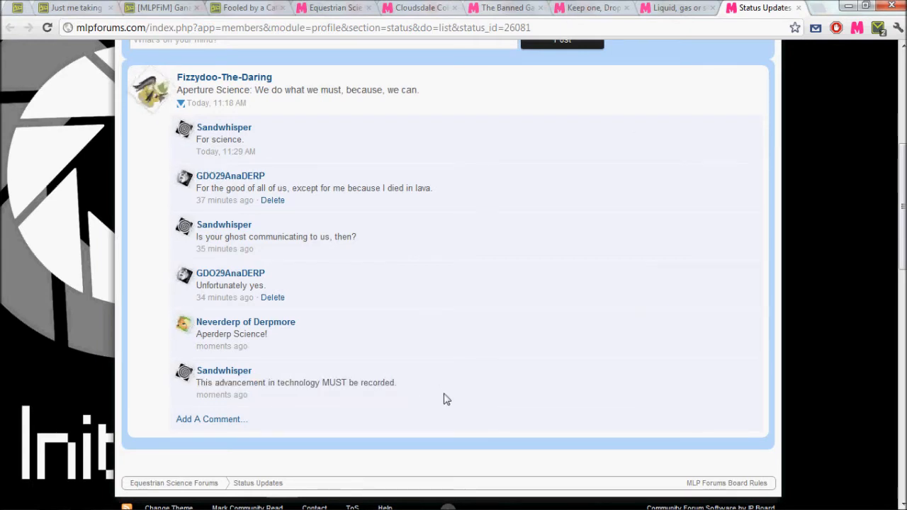
click(758, 9)
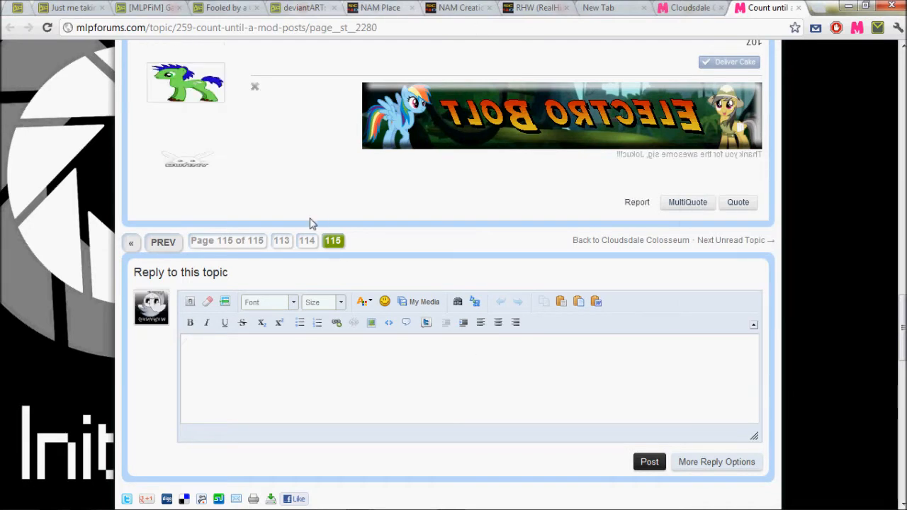
- Scroll through the latest posts of 'Count until a mod posts.' down to the reply box
scroll(down, 3)
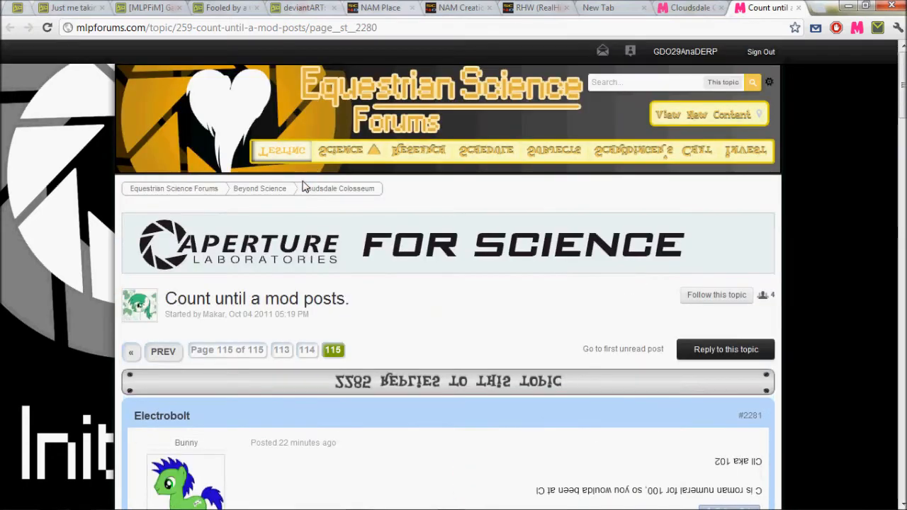
scroll(down, 3)
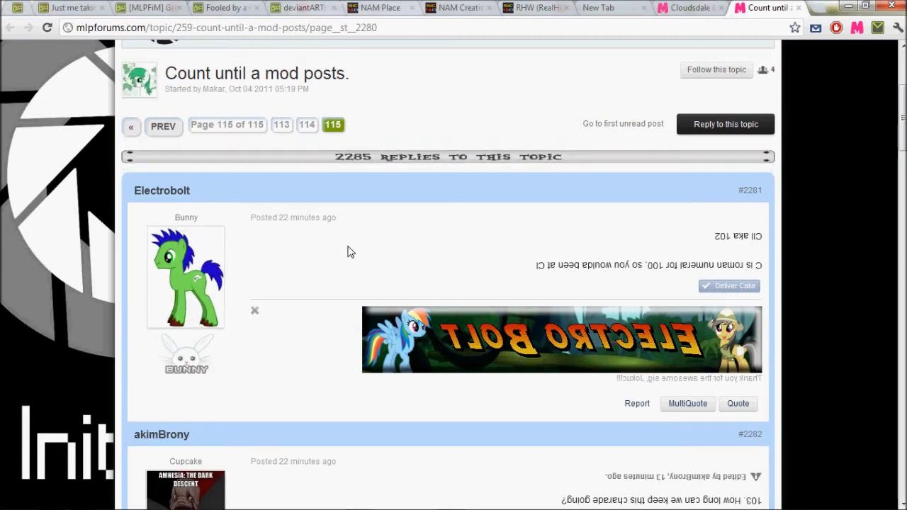
scroll(down, 3)
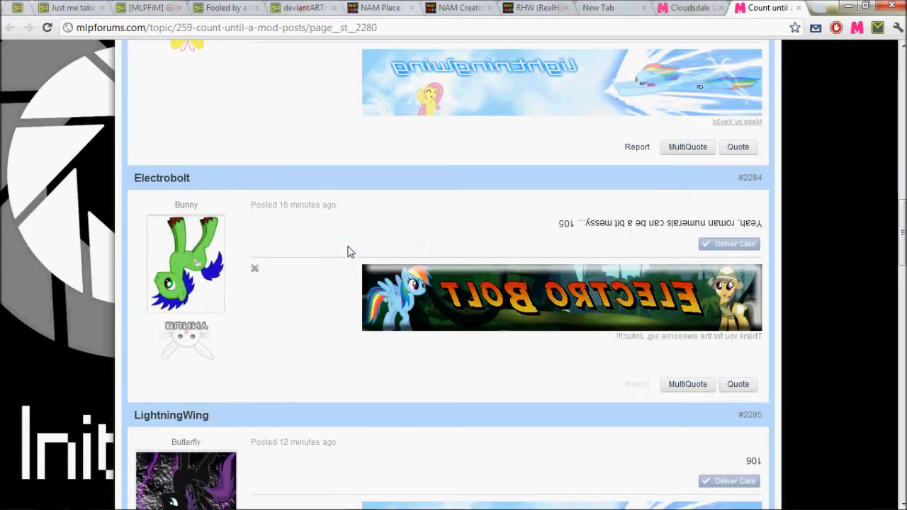
scroll(down, 3)
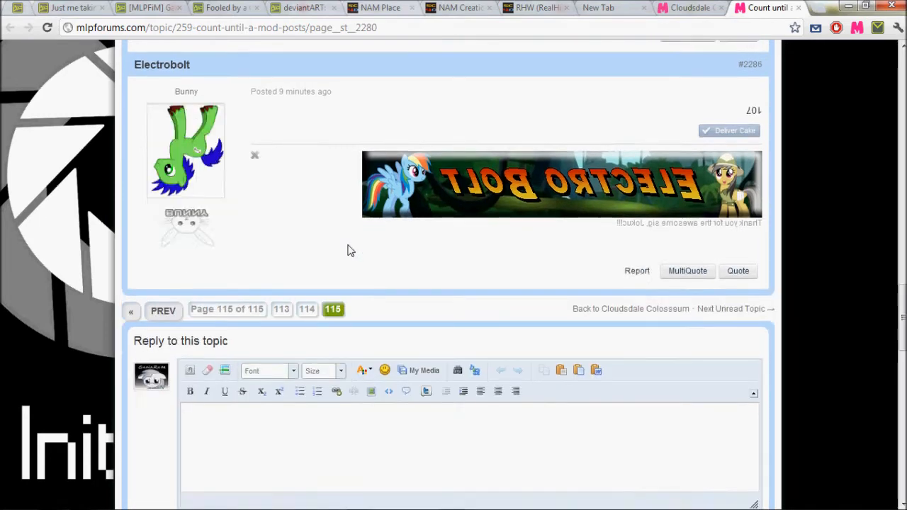
scroll(down, 3)
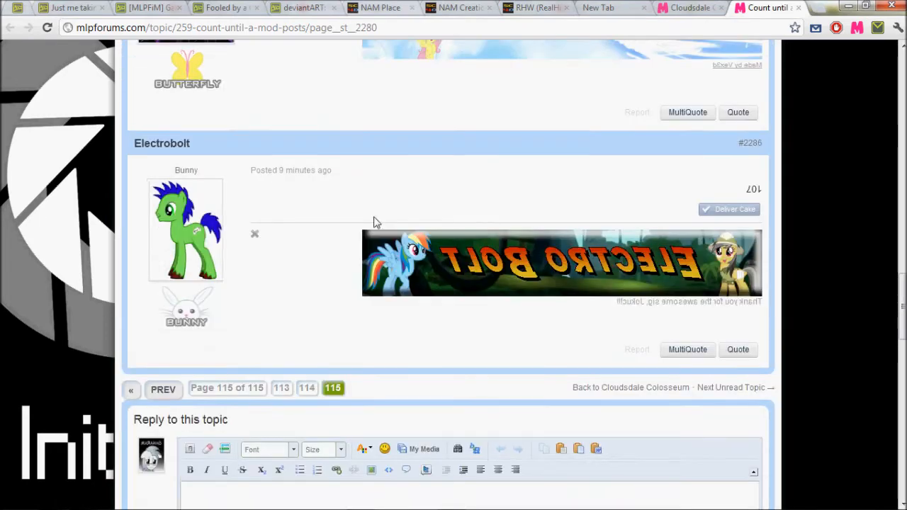
scroll(down, 3)
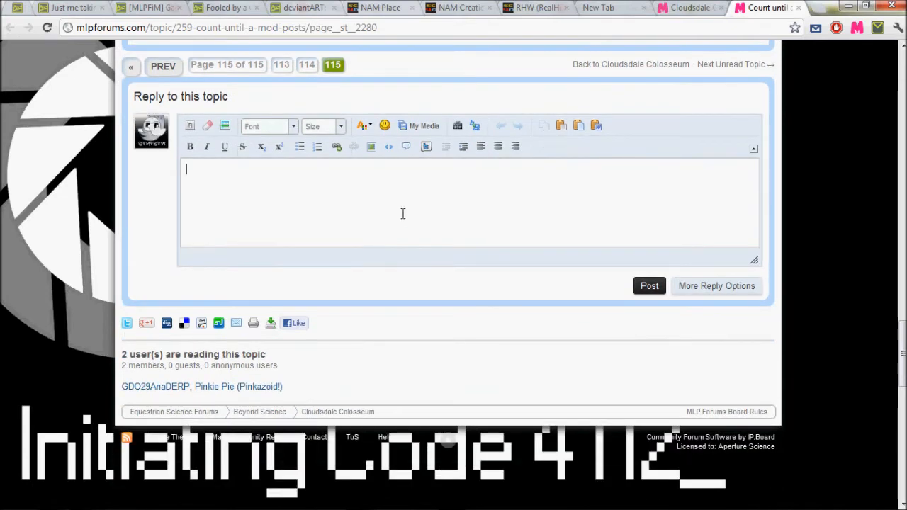
- Write the reply '108. Ain't that lethal for a fever?' and post it
text(1)
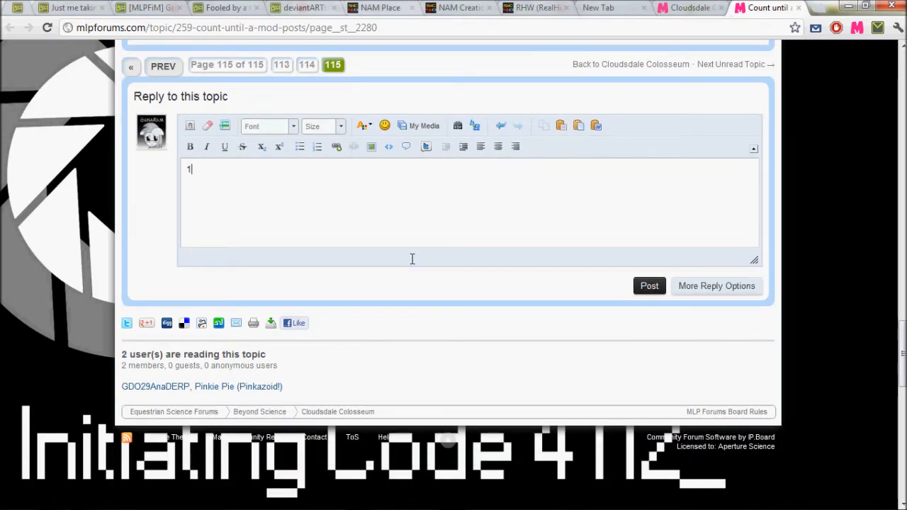
text(08)
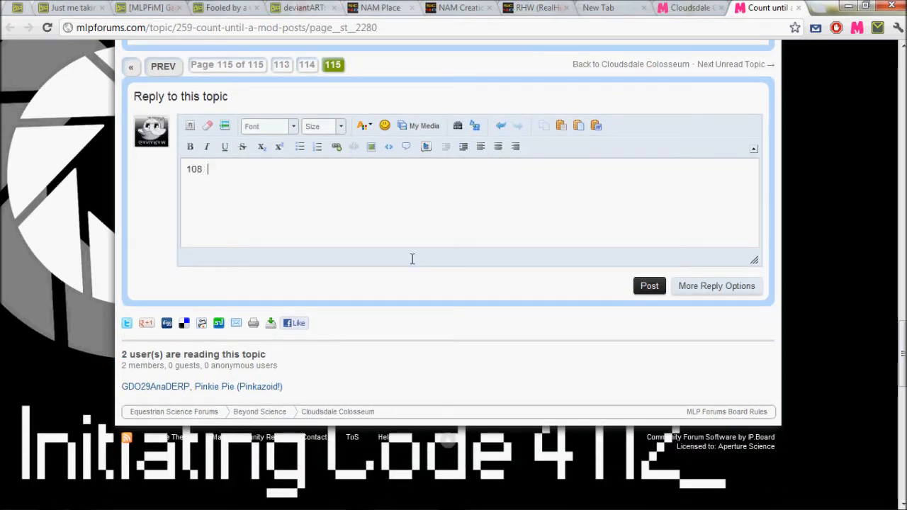
text(. Ain't)
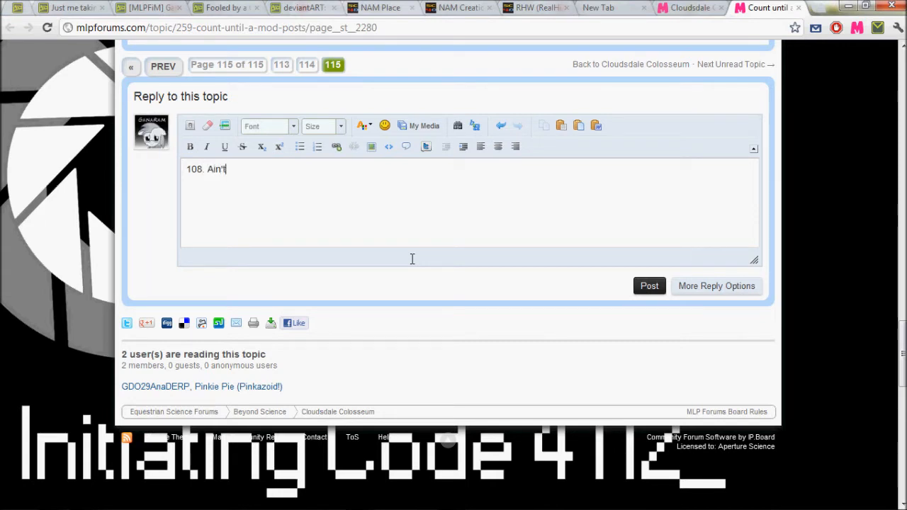
text(that lethal for a)
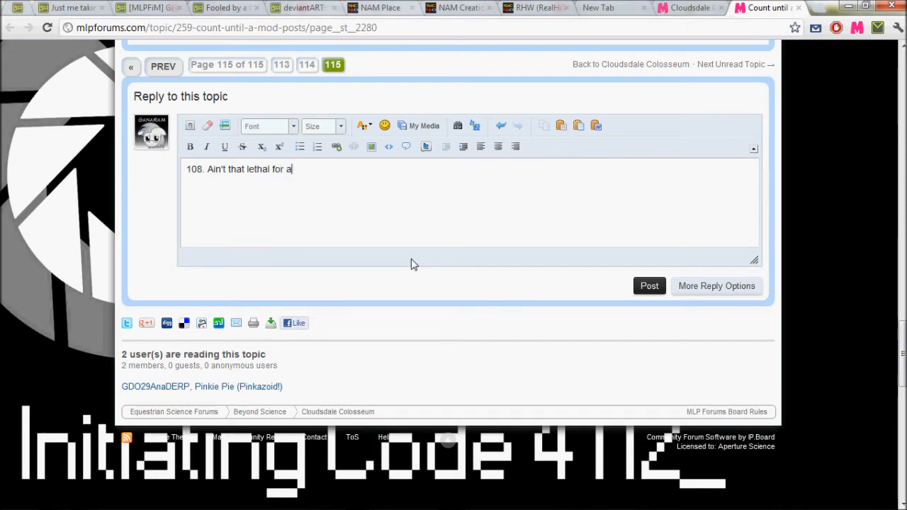
text(fever?)
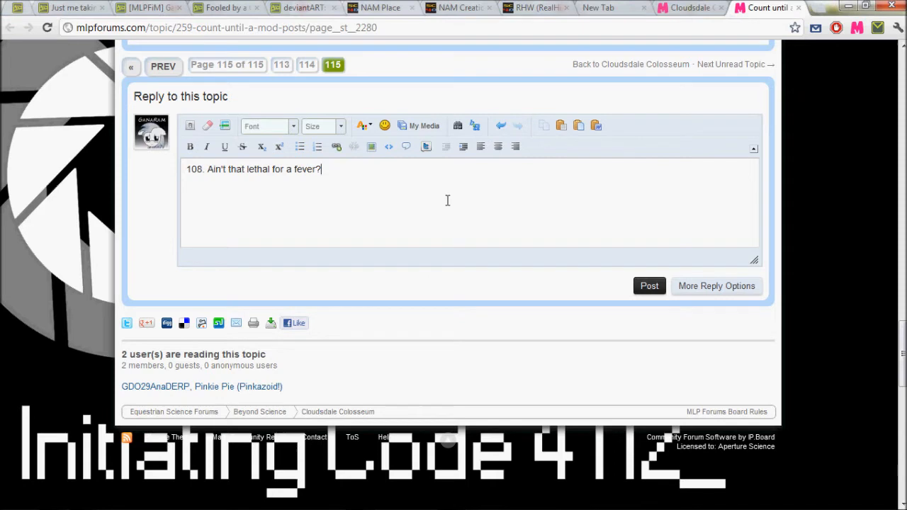
click(649, 286)
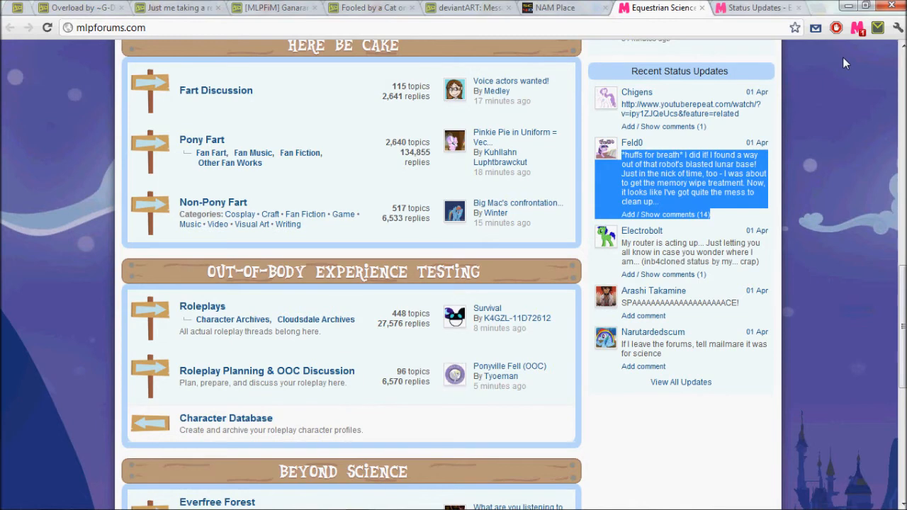
mouse_move(679, 210)
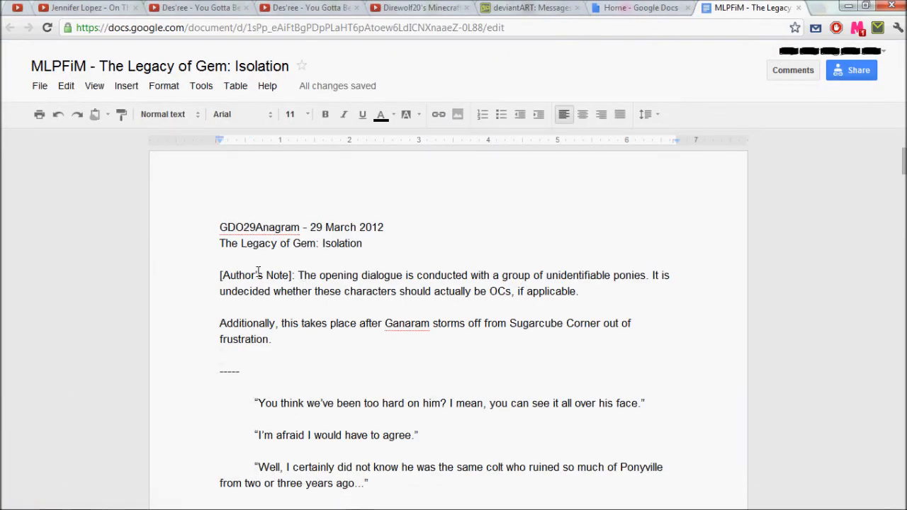
scroll(down, 3)
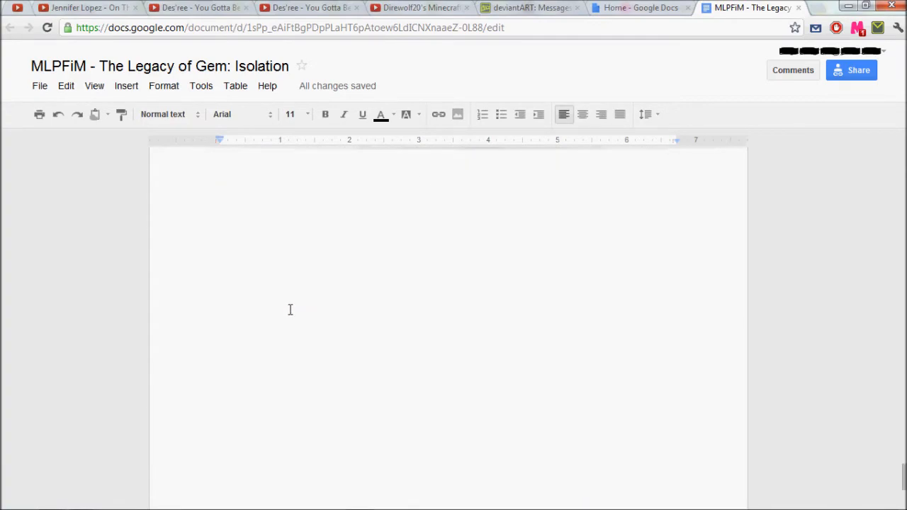
scroll(down, 3)
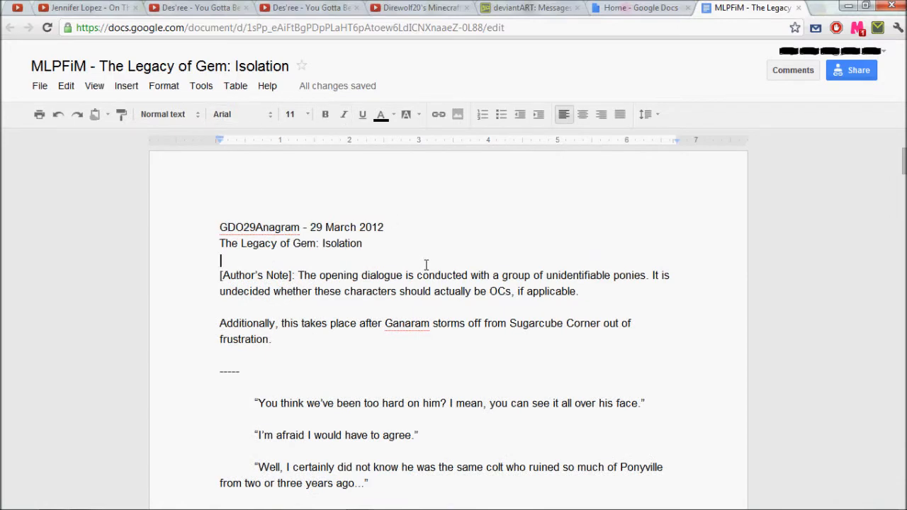
click(558, 8)
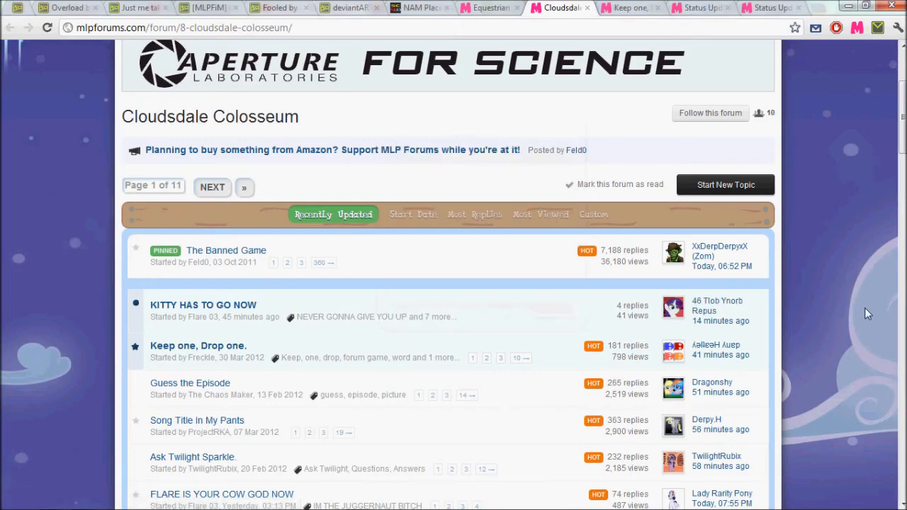
- Scroll the Cloudsdale Colosseum list and open 'The Wheels on the Bus' in a new tab
scroll(down, 3)
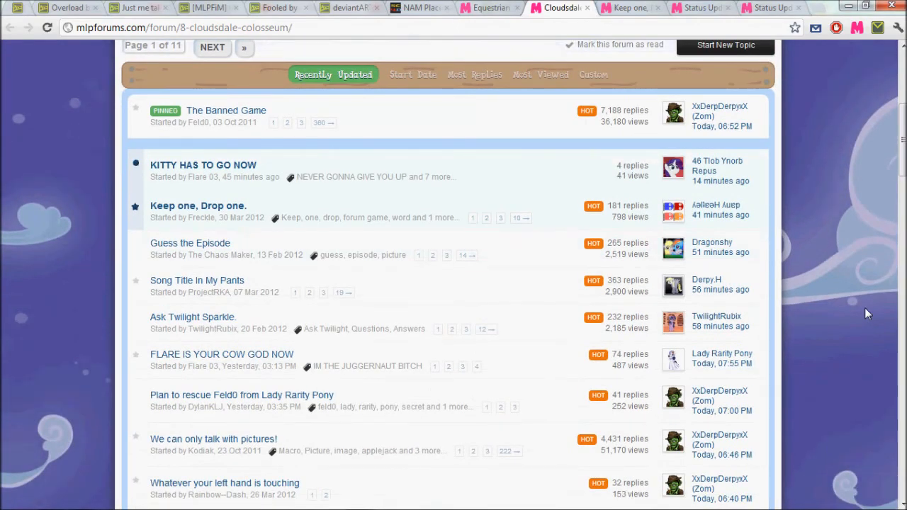
scroll(down, 3)
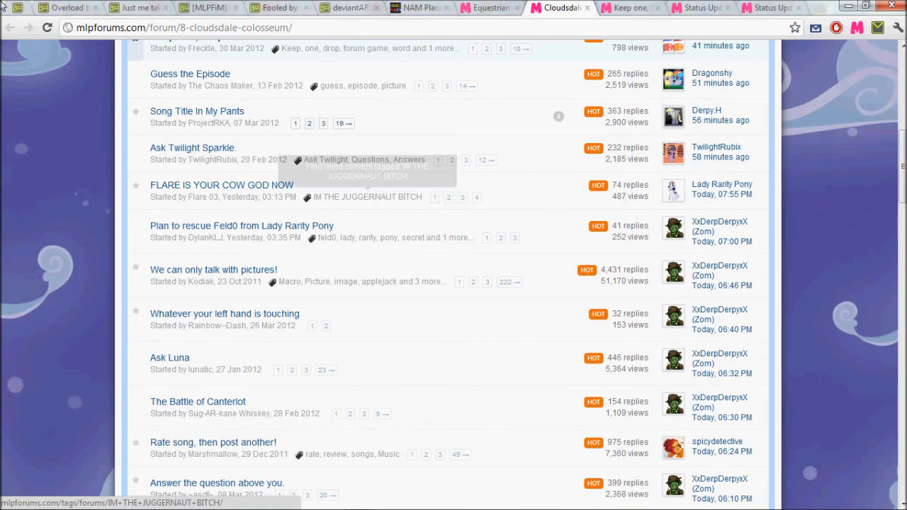
scroll(down, 3)
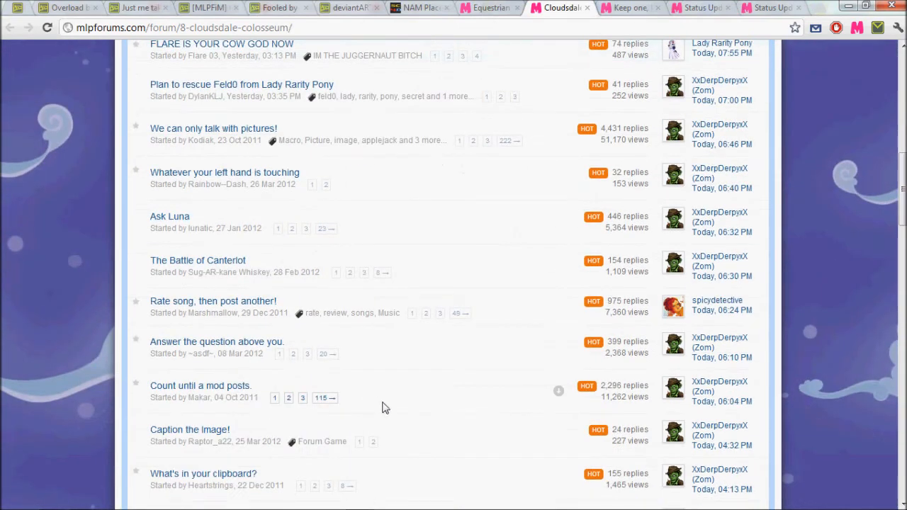
mouse_move(400, 417)
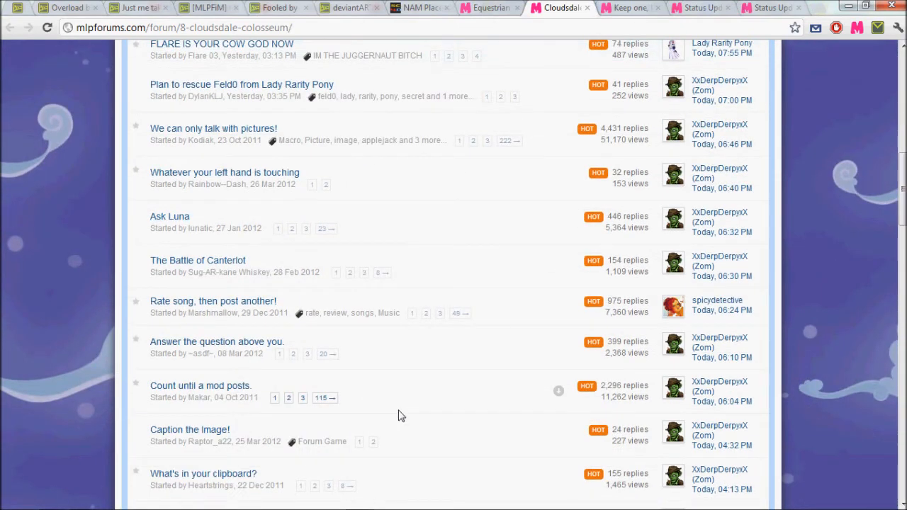
scroll(down, 3)
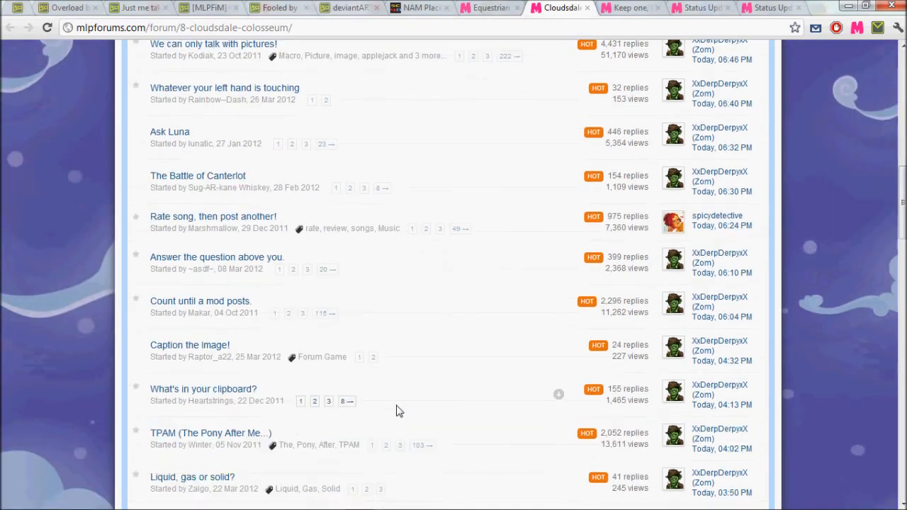
scroll(down, 3)
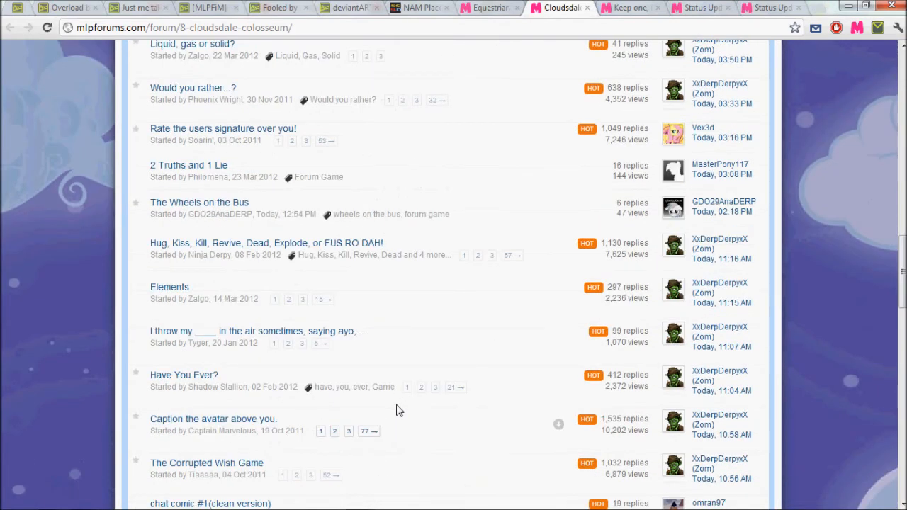
right_click(199, 201)
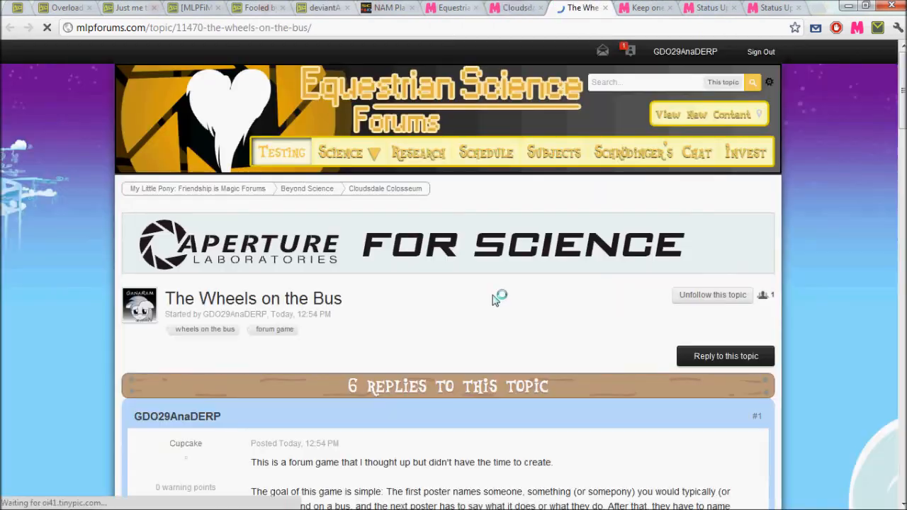
scroll(down, 3)
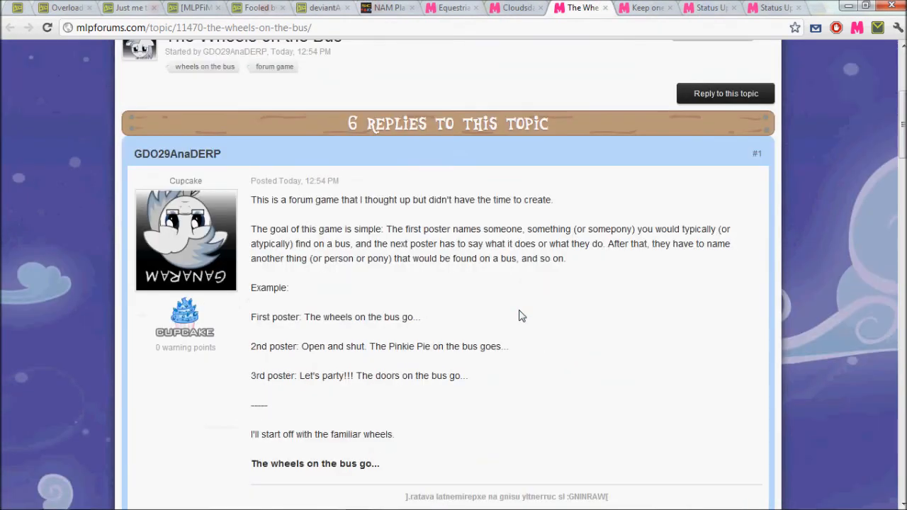
scroll(down, 3)
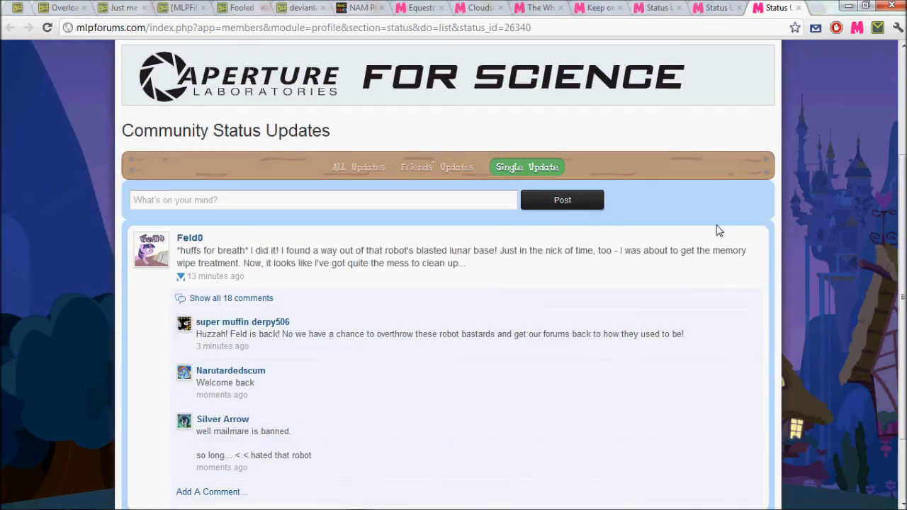
mouse_move(723, 212)
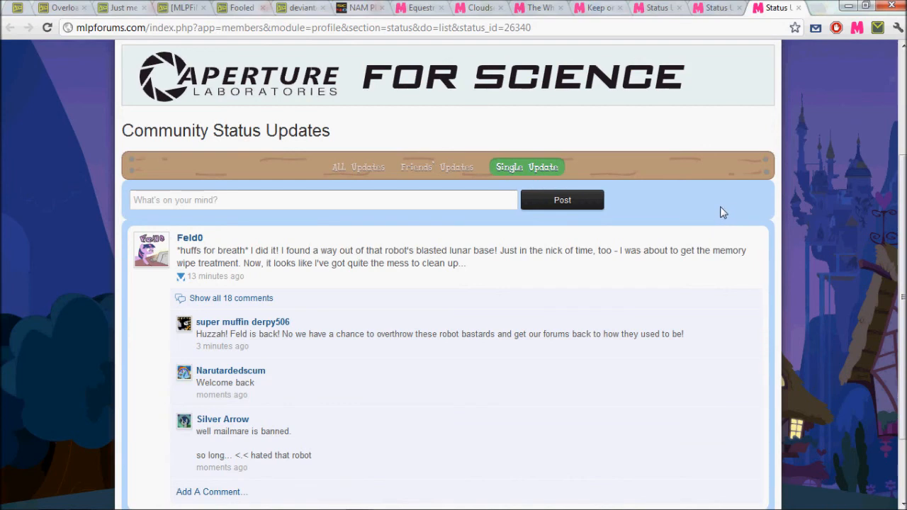
mouse_move(726, 91)
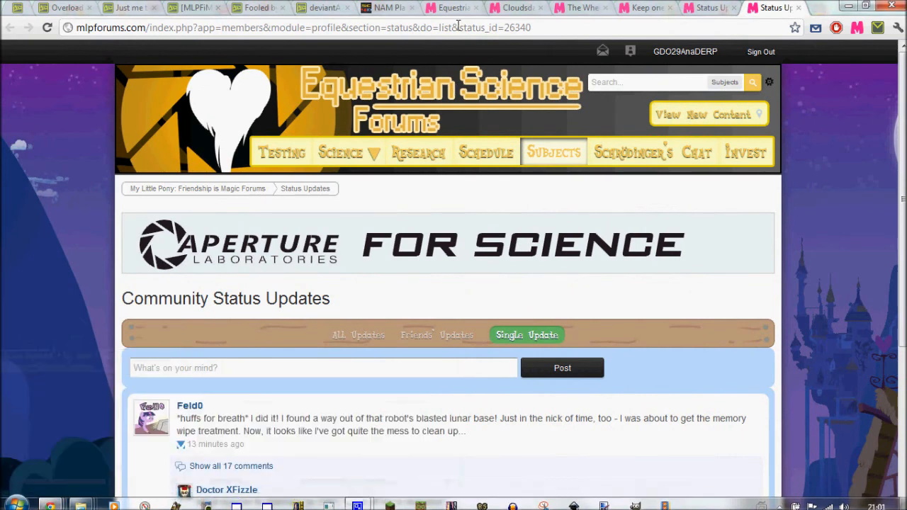
- Scroll through the comments on the lunar base status update
scroll(down, 3)
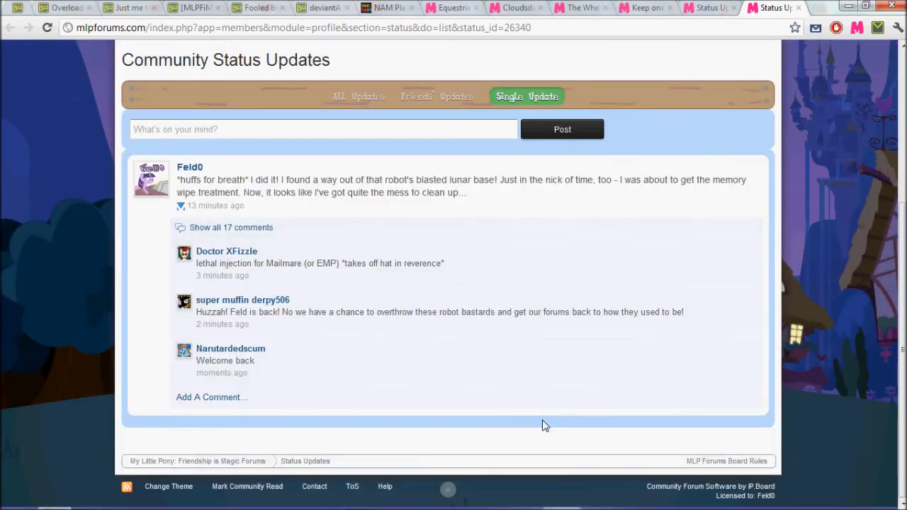